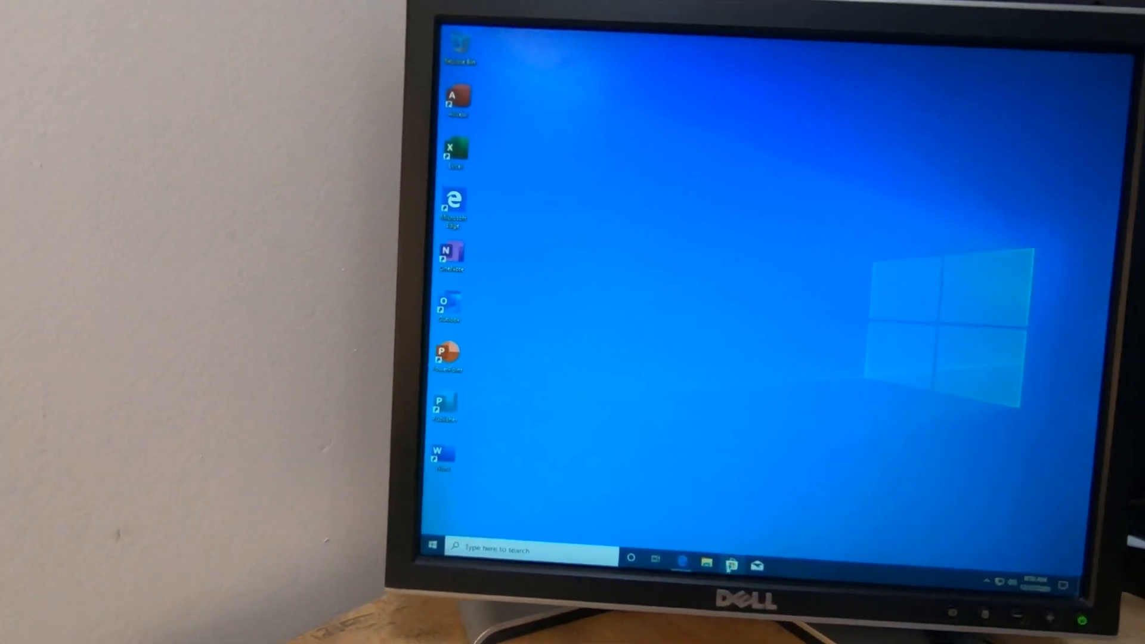
# Launch the fbjydeusa Lenovo Flash Utility installer from Downloads and allow its UAC prompt
pyautogui.click(705, 562)
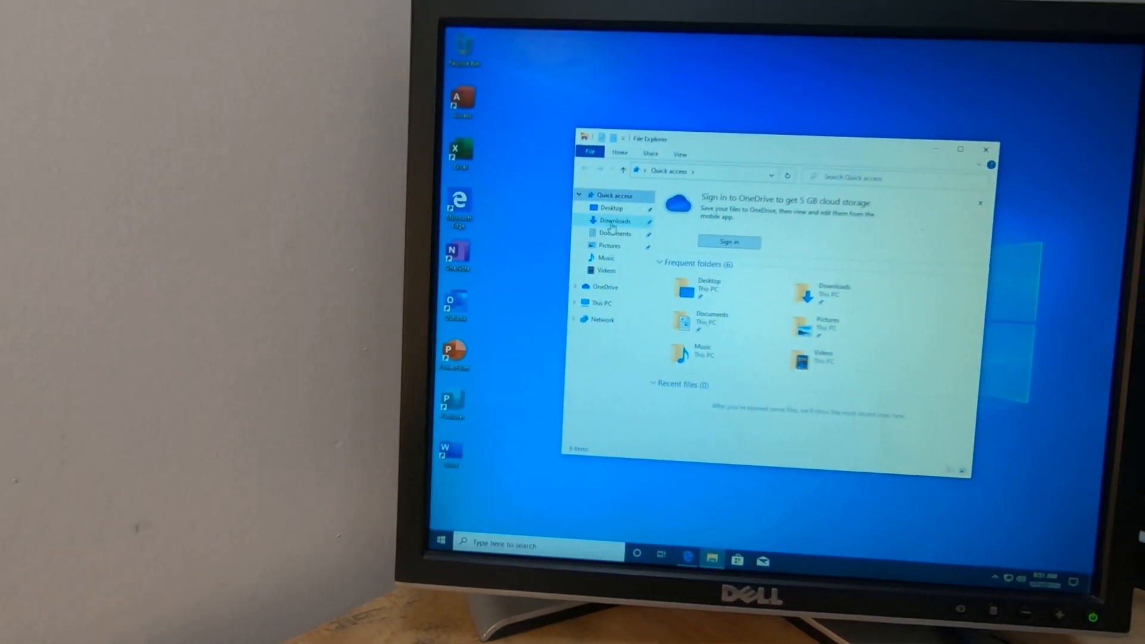
pyautogui.click(616, 220)
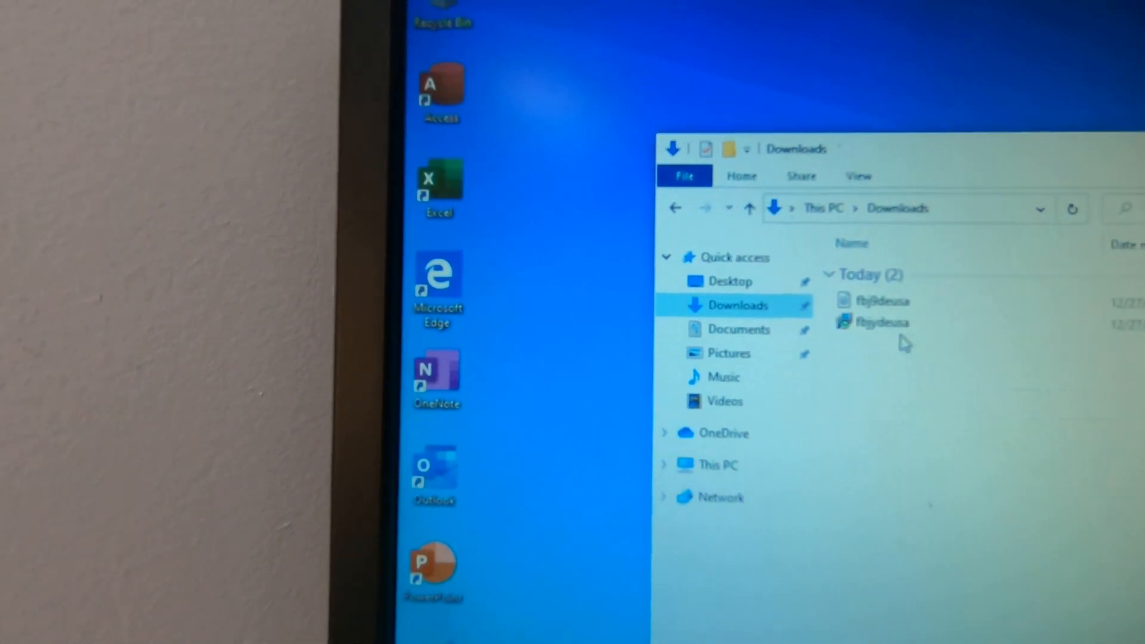
pyautogui.doubleClick(883, 322)
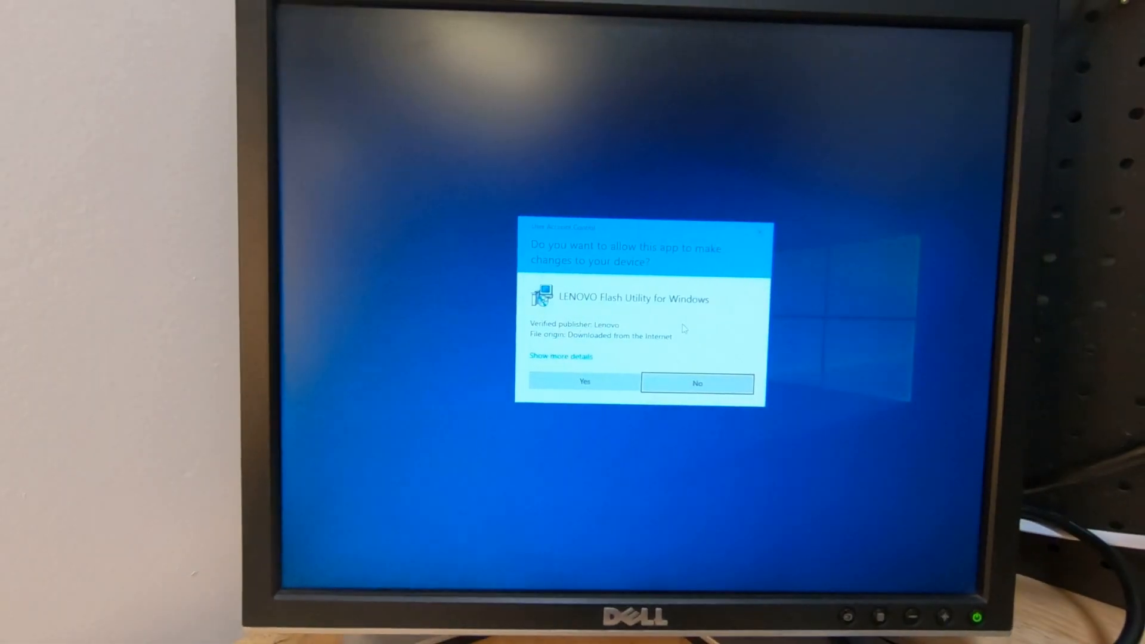
pyautogui.click(584, 382)
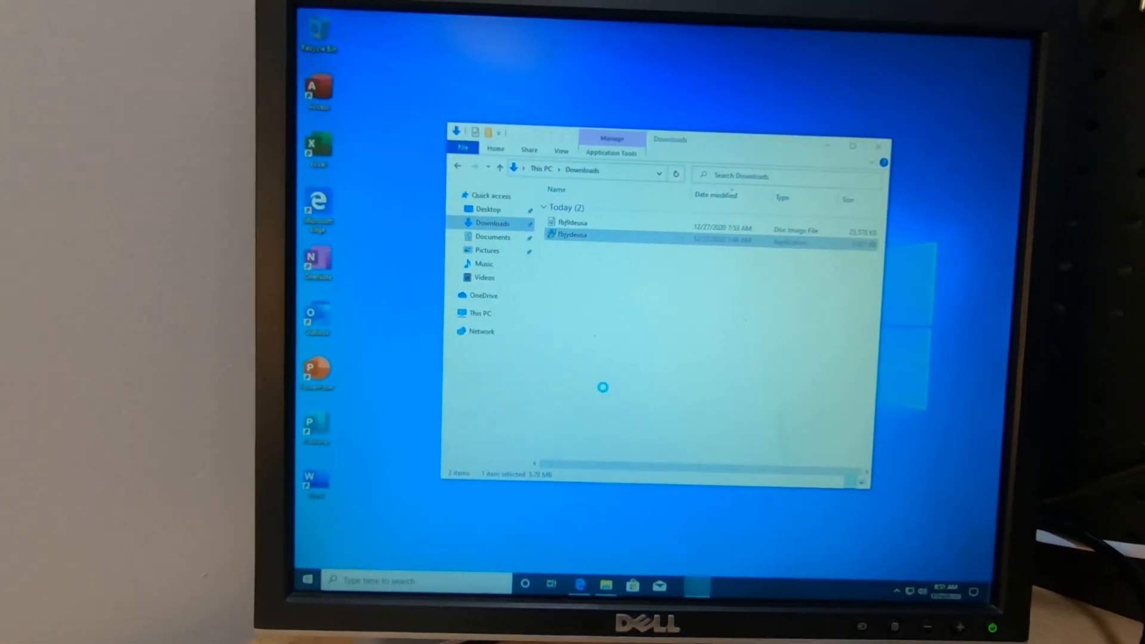
# Accept the license agreement, then cancel and confirm exiting the setup
pyautogui.doubleClick(572, 235)
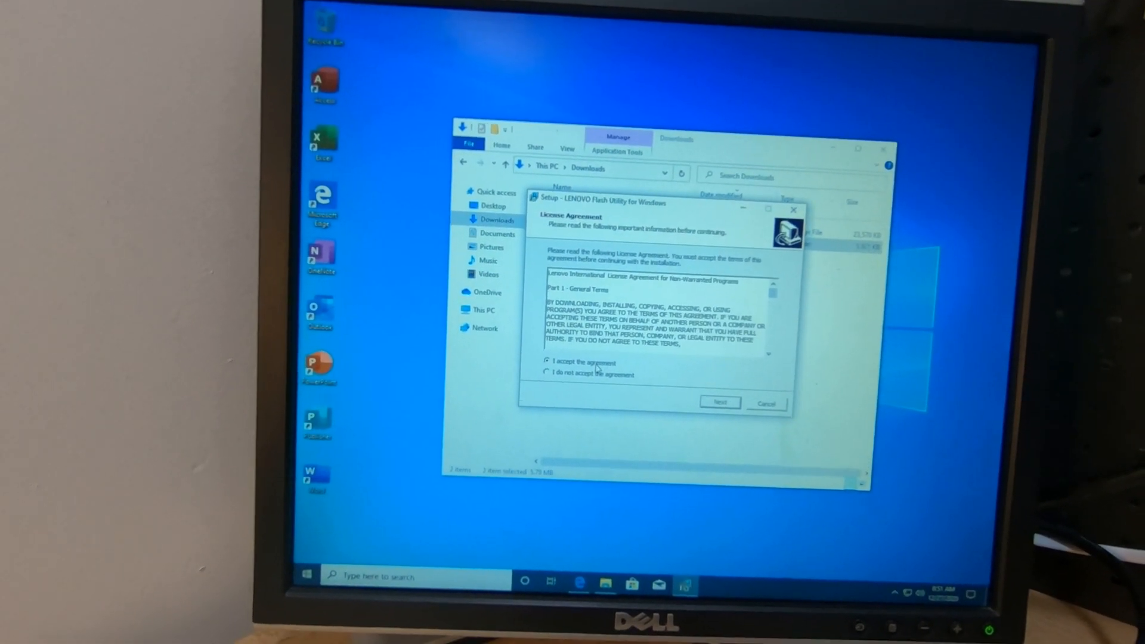
pyautogui.click(720, 402)
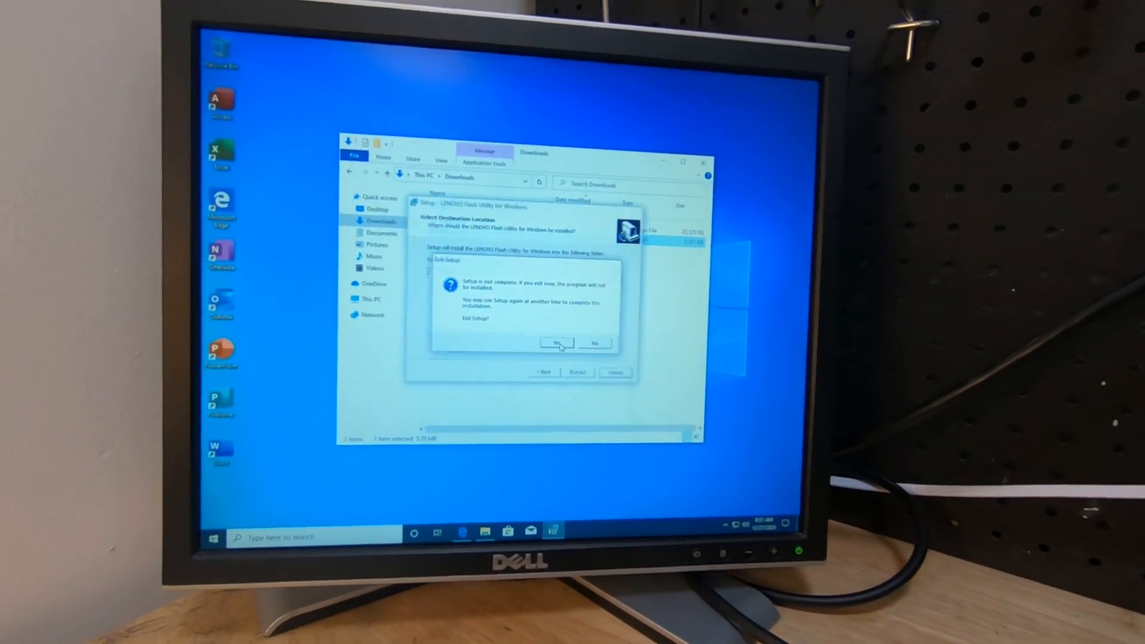
pyautogui.click(557, 344)
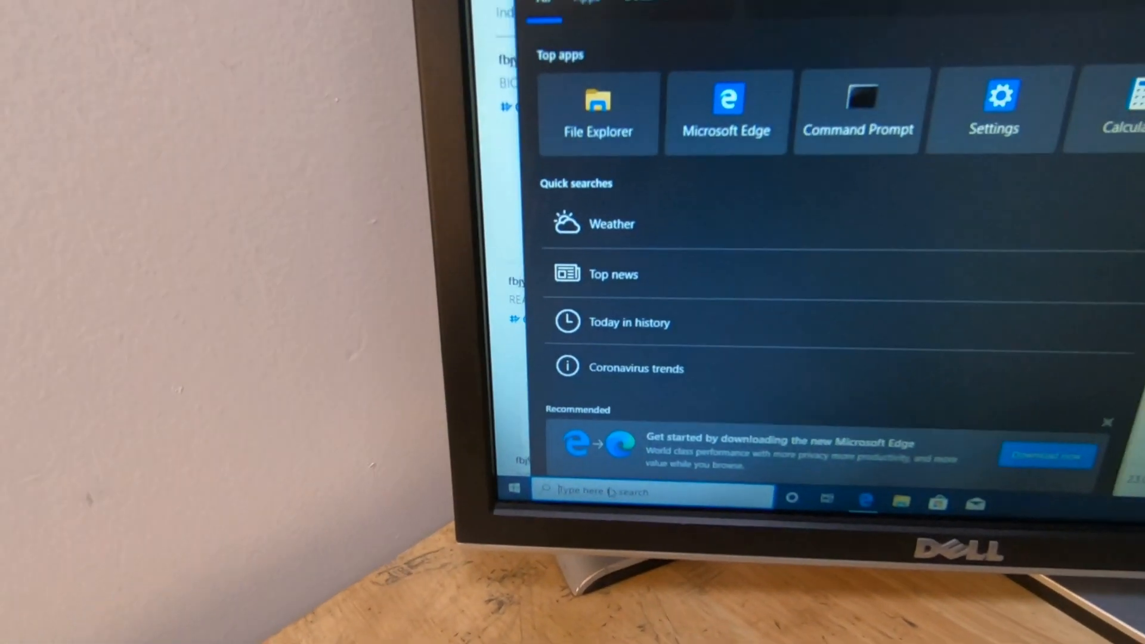
# Search 'cmd' and run Command Prompt as administrator, allowing the UAC prompt
pyautogui.write('cmd')
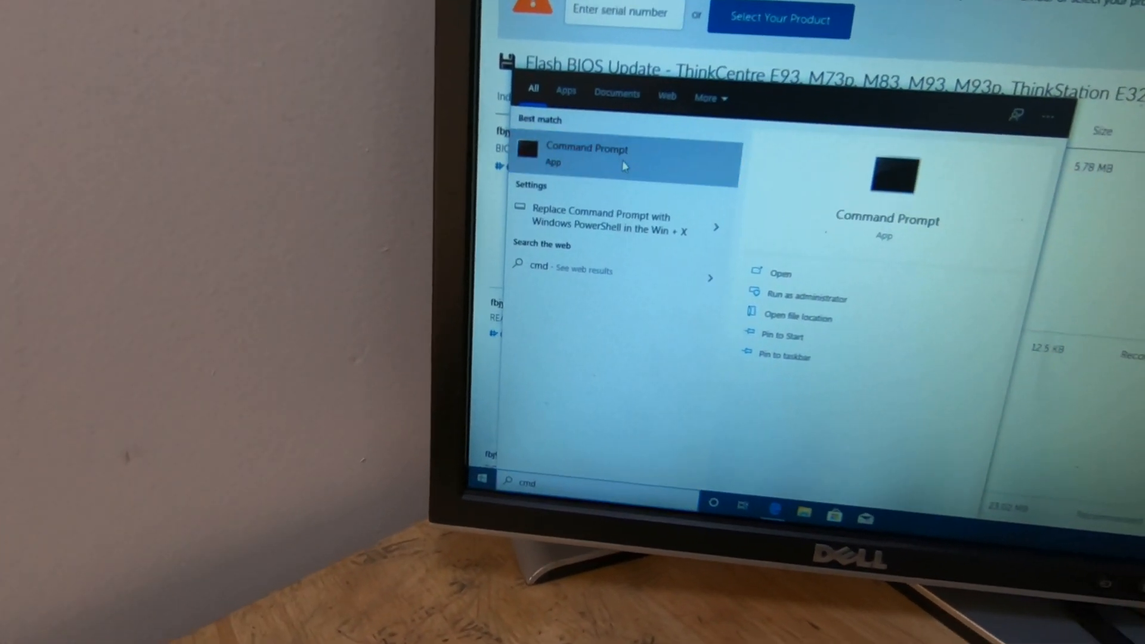
pyautogui.click(807, 298)
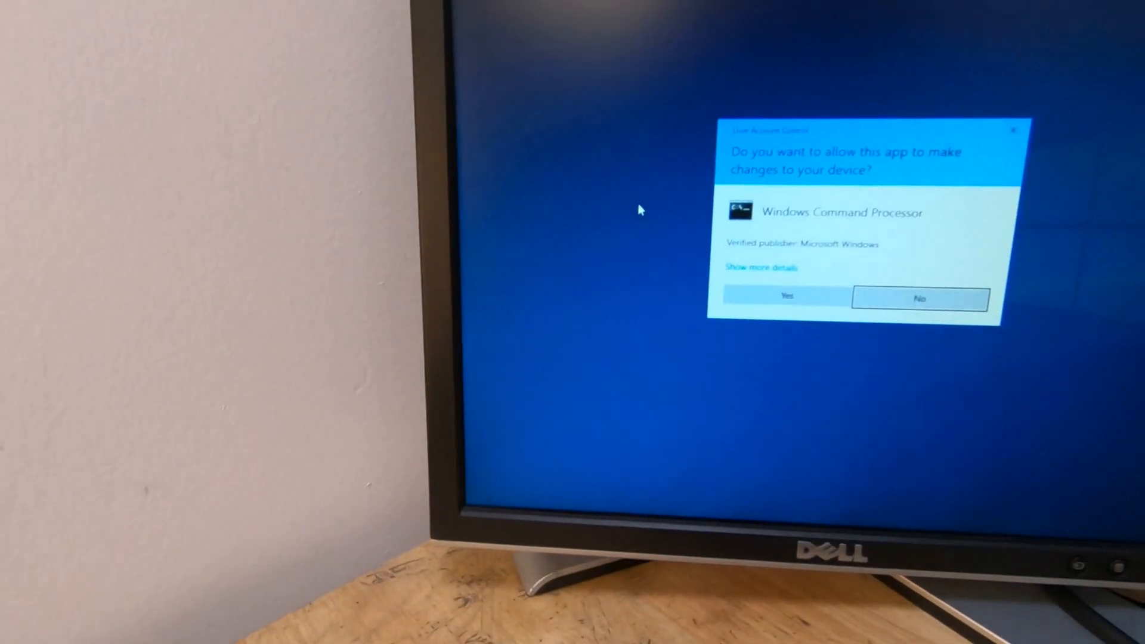
pyautogui.click(786, 295)
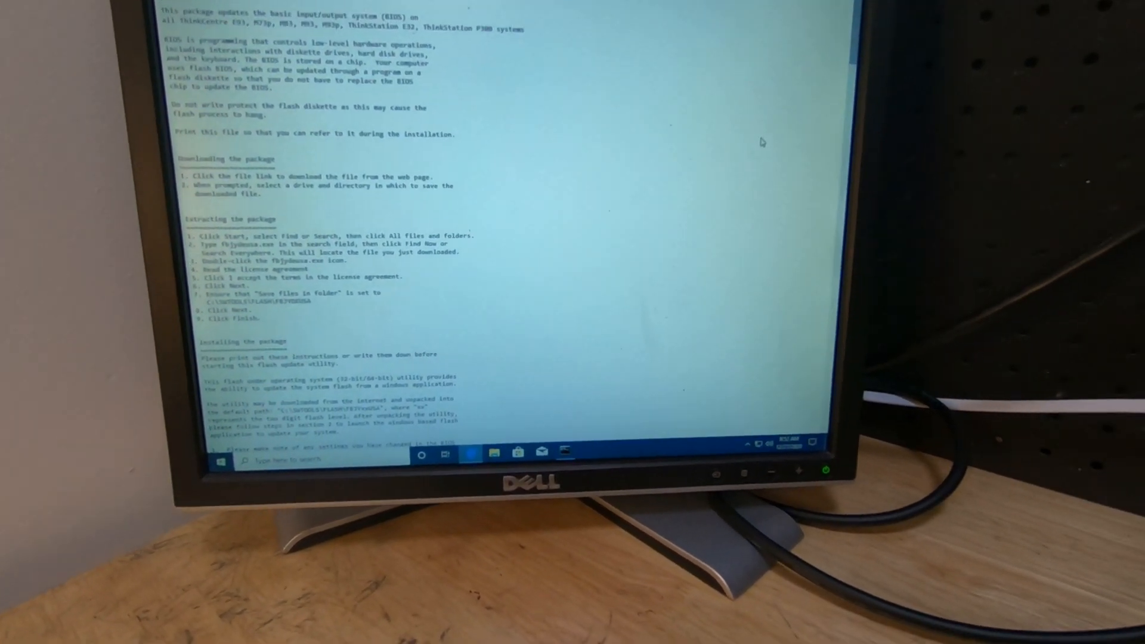
pyautogui.scroll(-3)
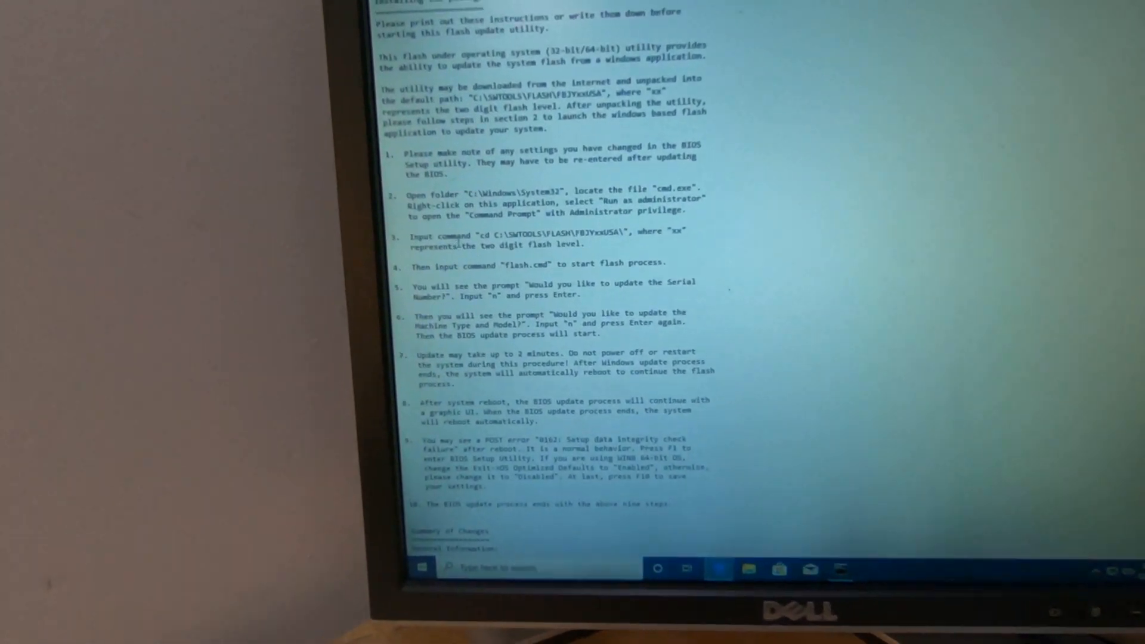
pyautogui.scroll(-3)
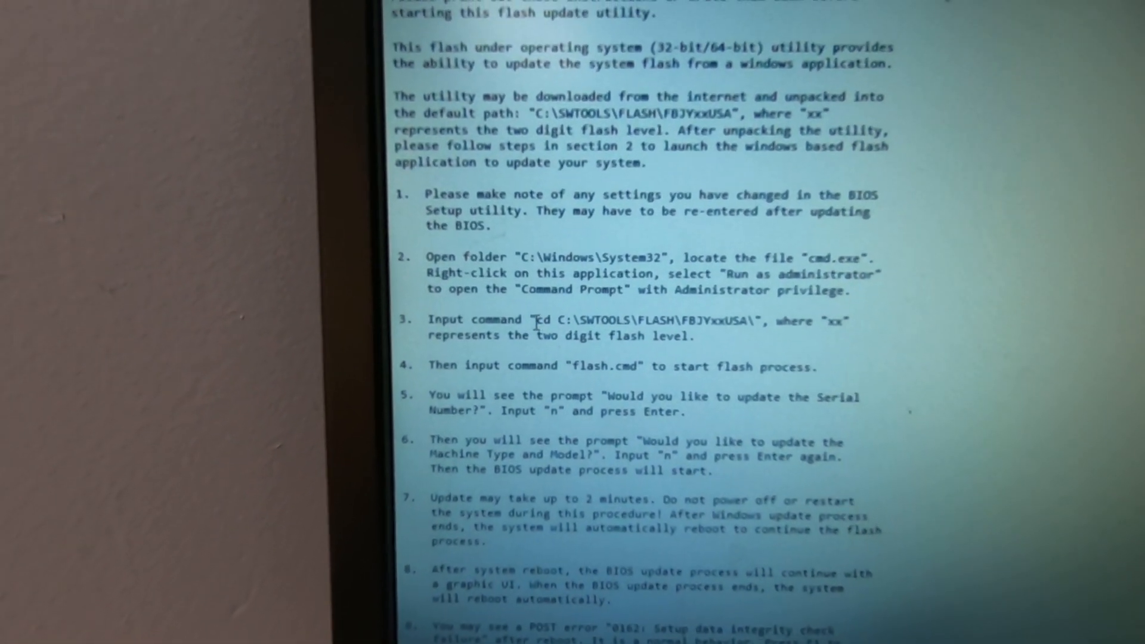
pyautogui.moveTo(562, 320); pyautogui.dragTo(726, 323)
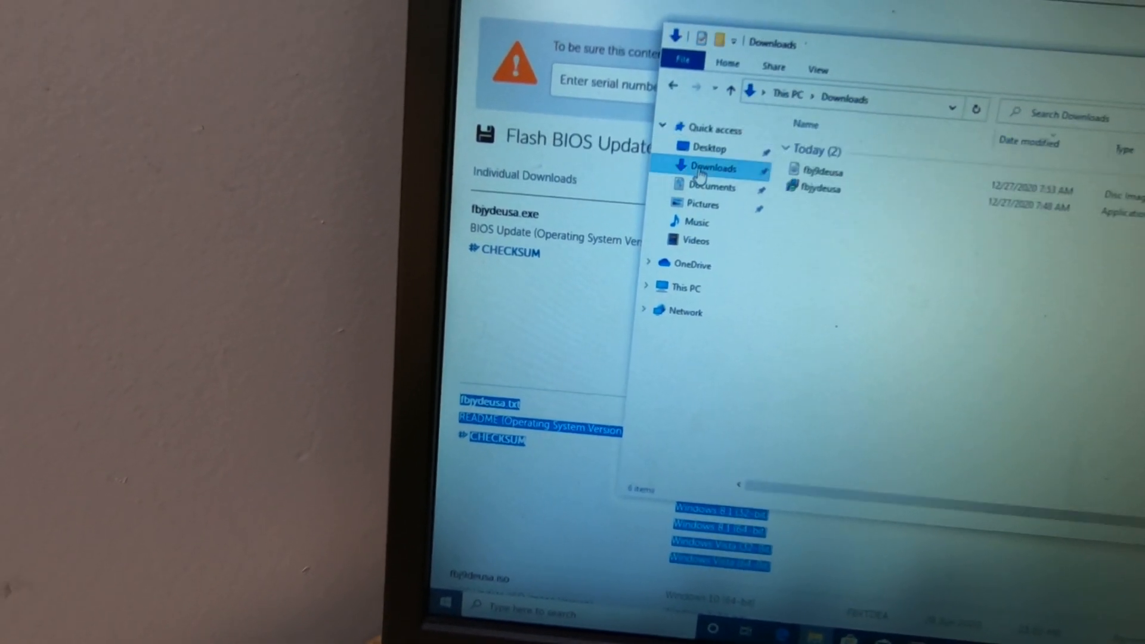
# Browse This PC > Local Disk (C:) > SWTOOLS > FLASH
pyautogui.click(684, 284)
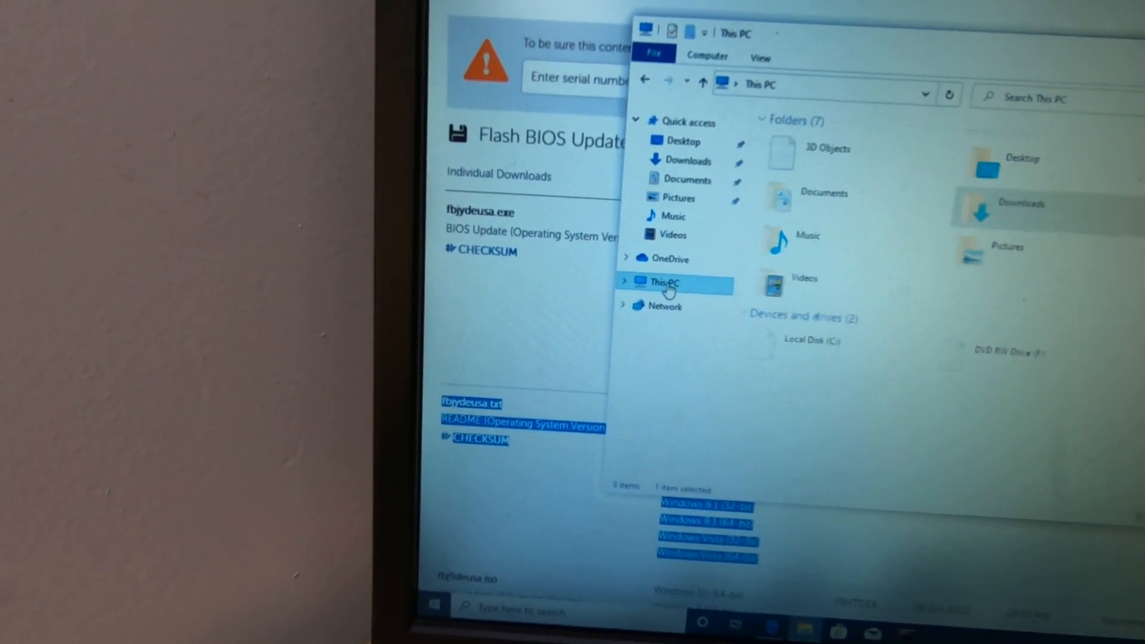
pyautogui.doubleClick(803, 340)
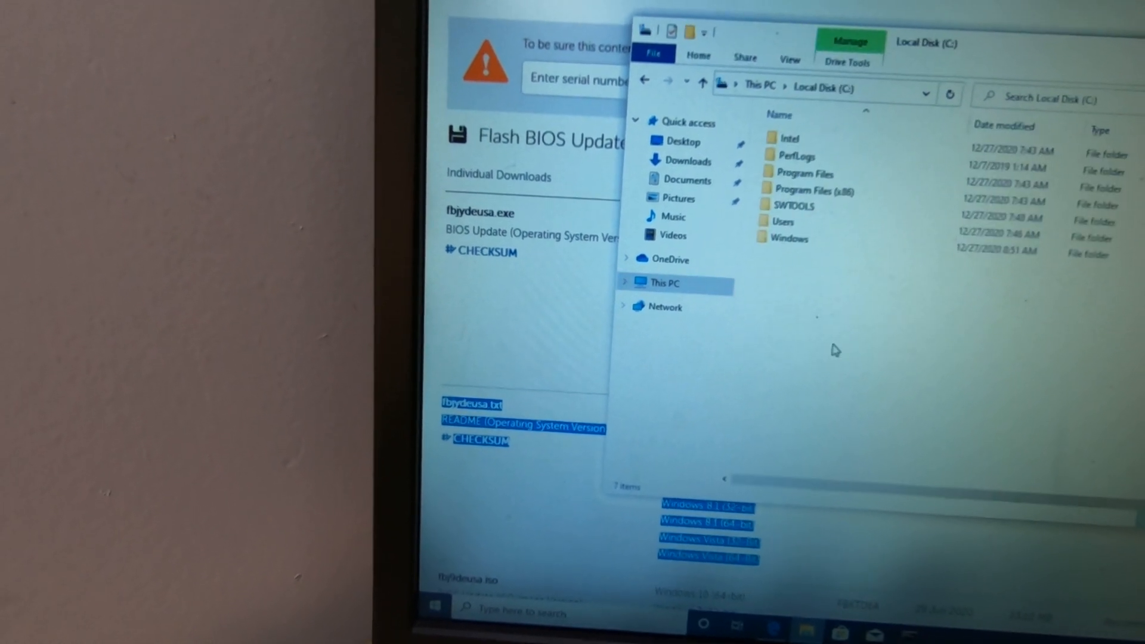
pyautogui.doubleClick(795, 205)
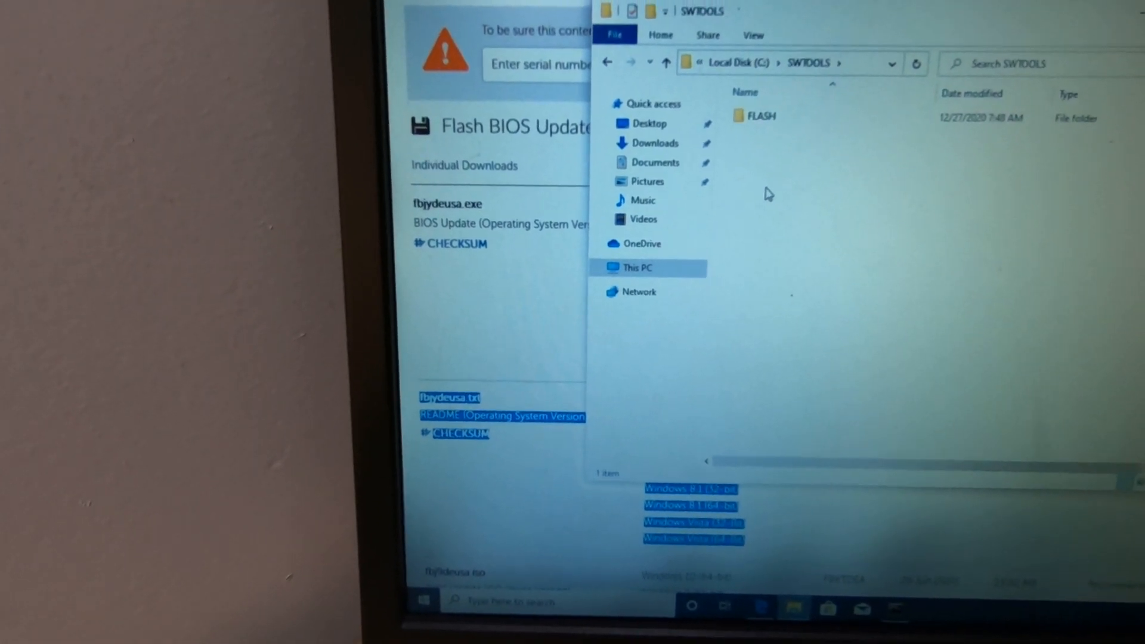
pyautogui.doubleClick(761, 116)
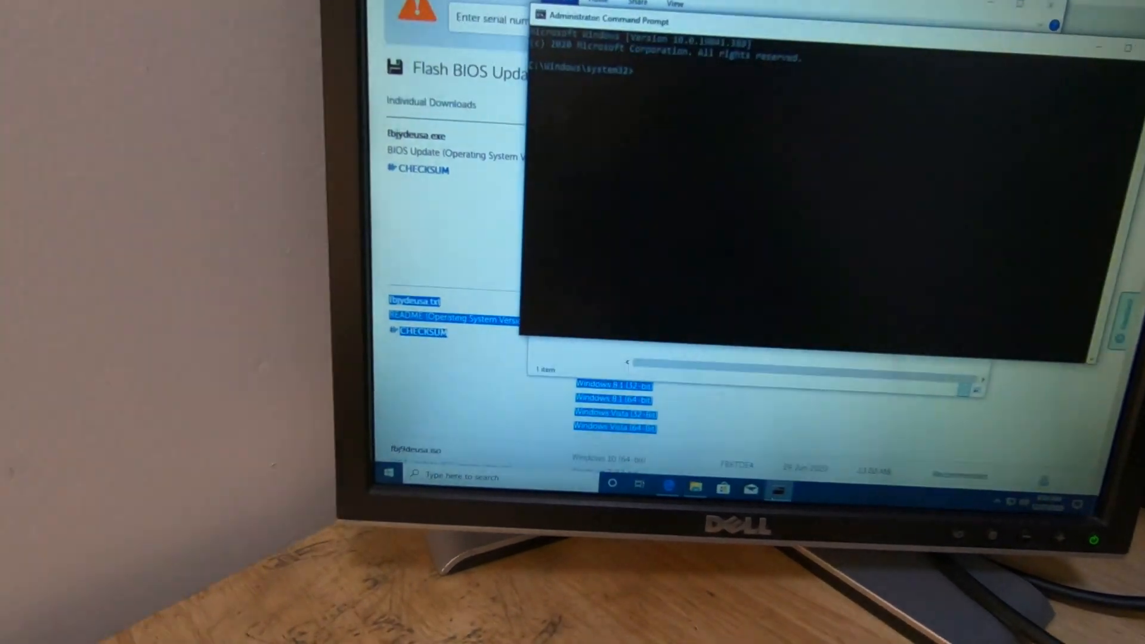
# Change directory to C:\SWTOOLS\FLASH\FBJYDEUSA\ and run flash.cmd
pyautogui.write('cd C:\\SWTOOLS\\FLASH\\FBJYXXUSA\\')
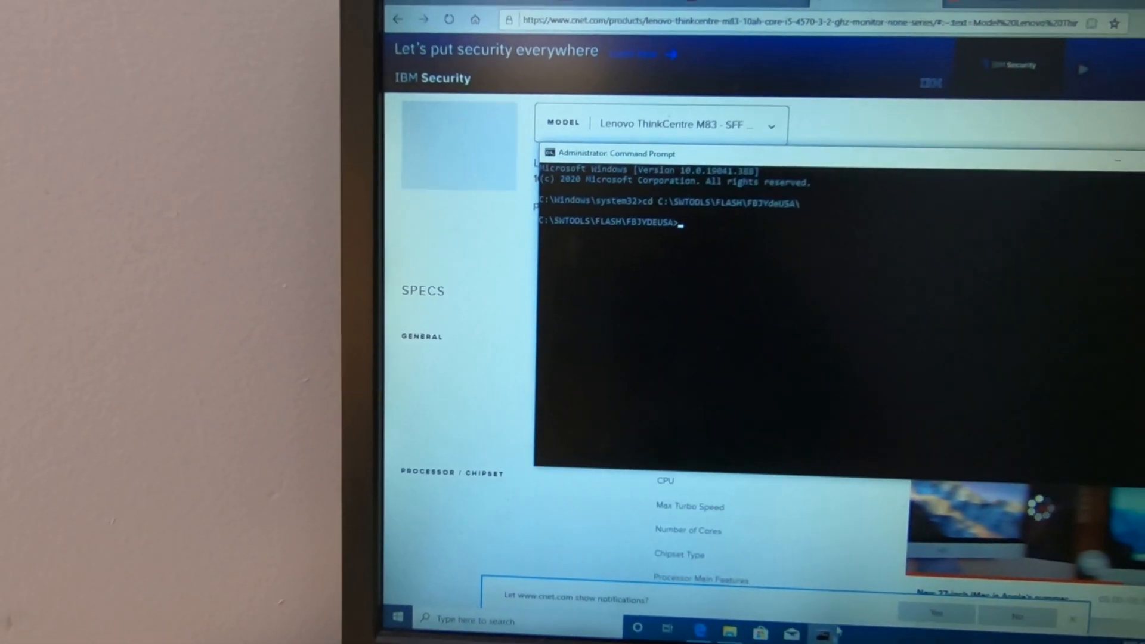
pyautogui.write('flash.cmd')
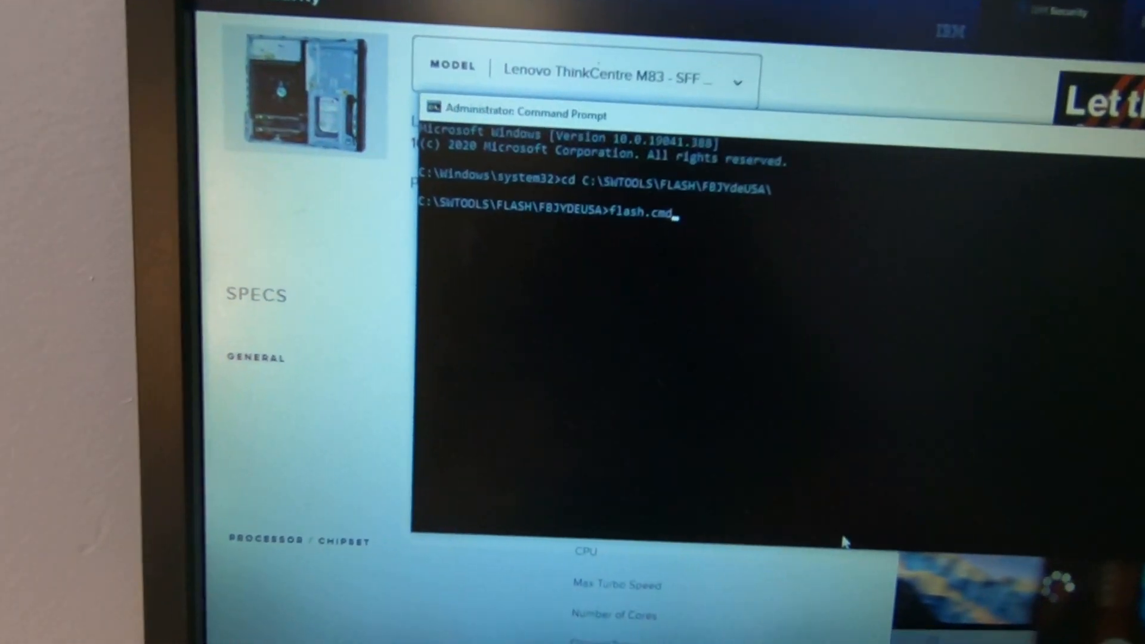
pyautogui.press('Enter')
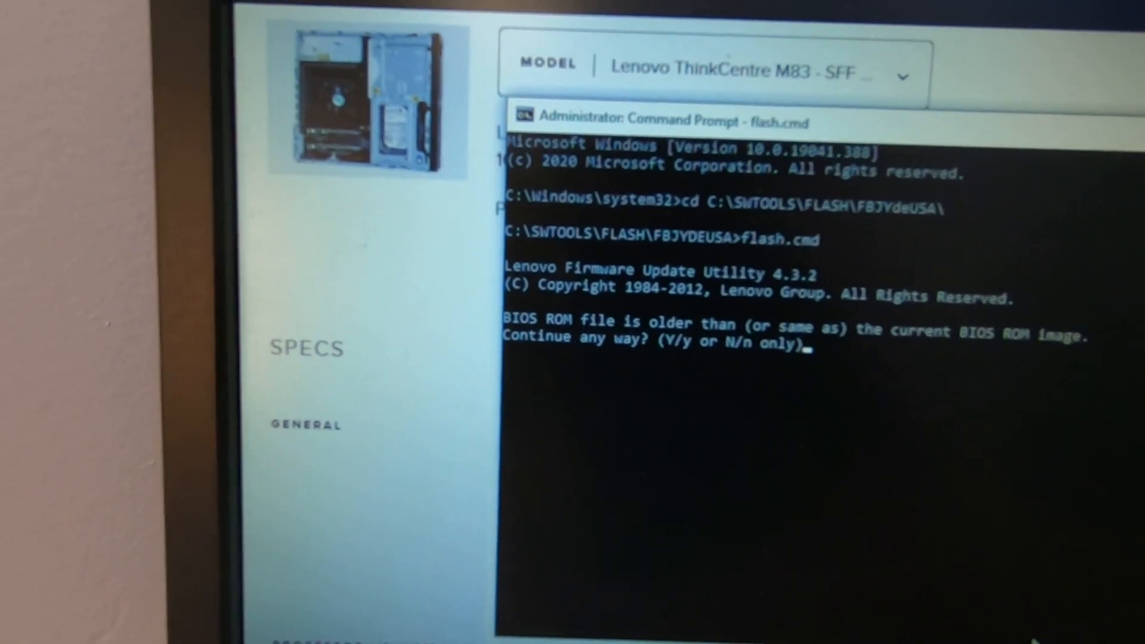
# Answer y to the older-BIOS warning and n to the serial number and machine type prompts
pyautogui.write('y')
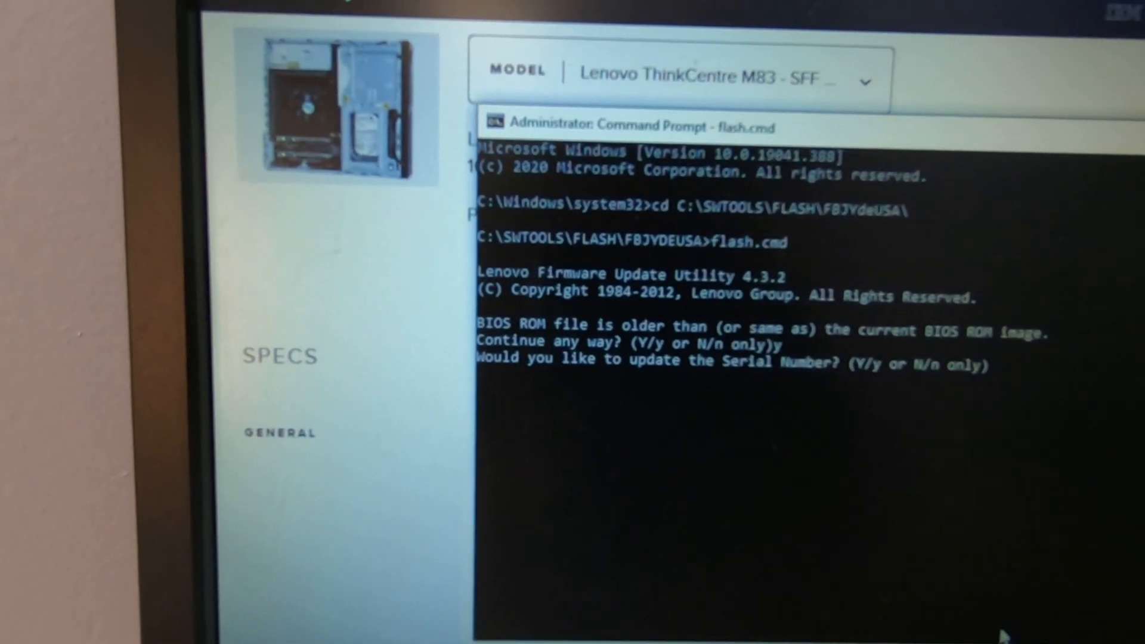
pyautogui.write('n')
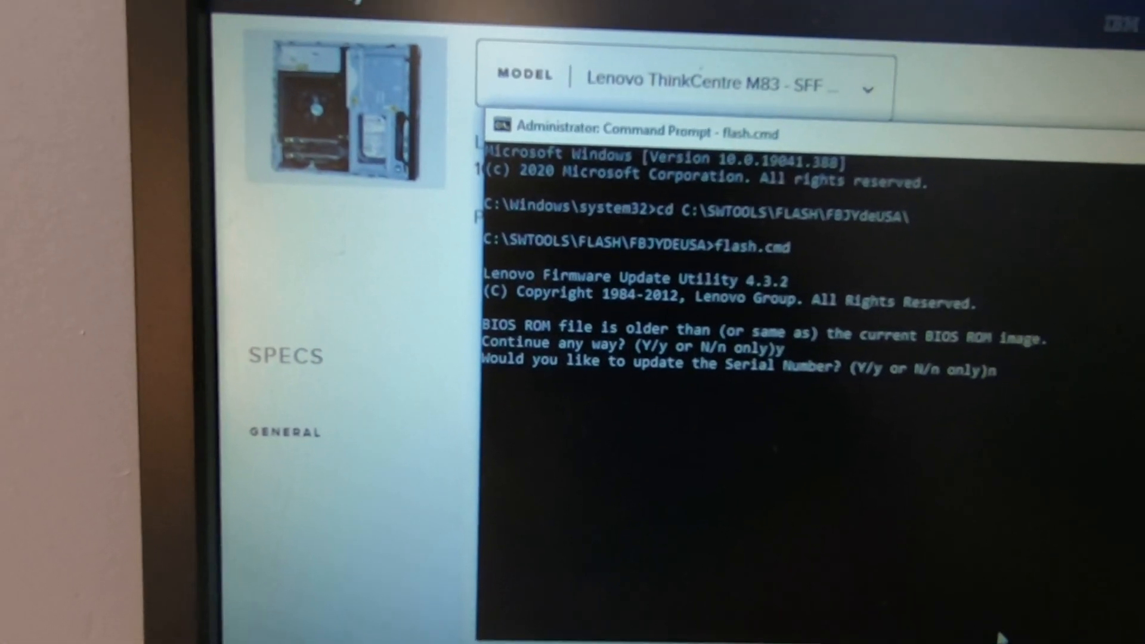
pyautogui.write('n')
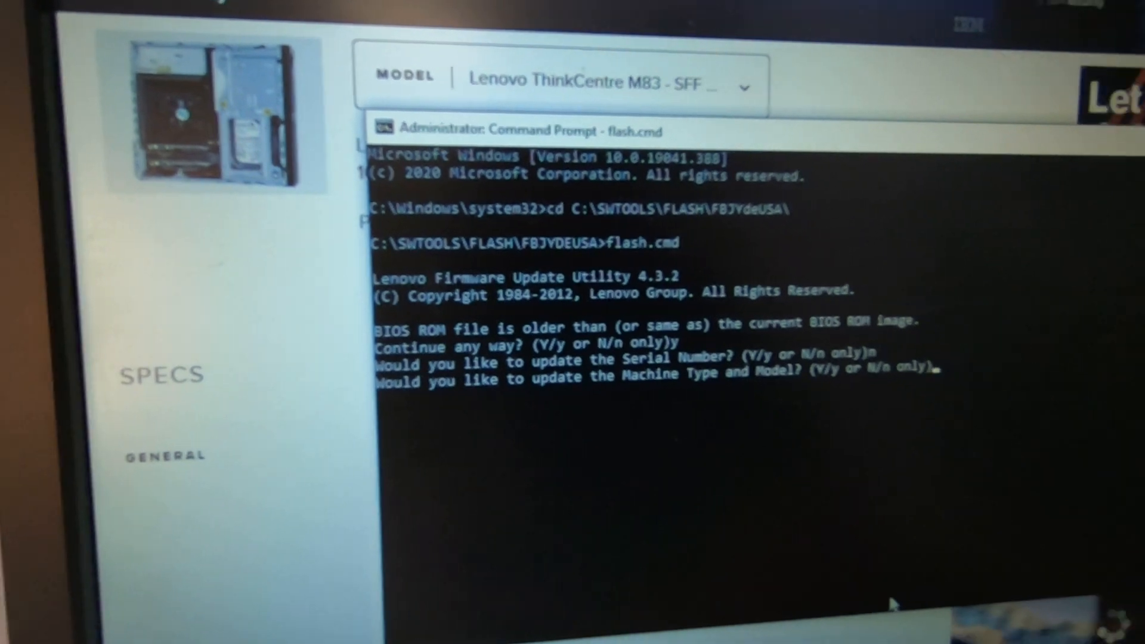
pyautogui.write('n')
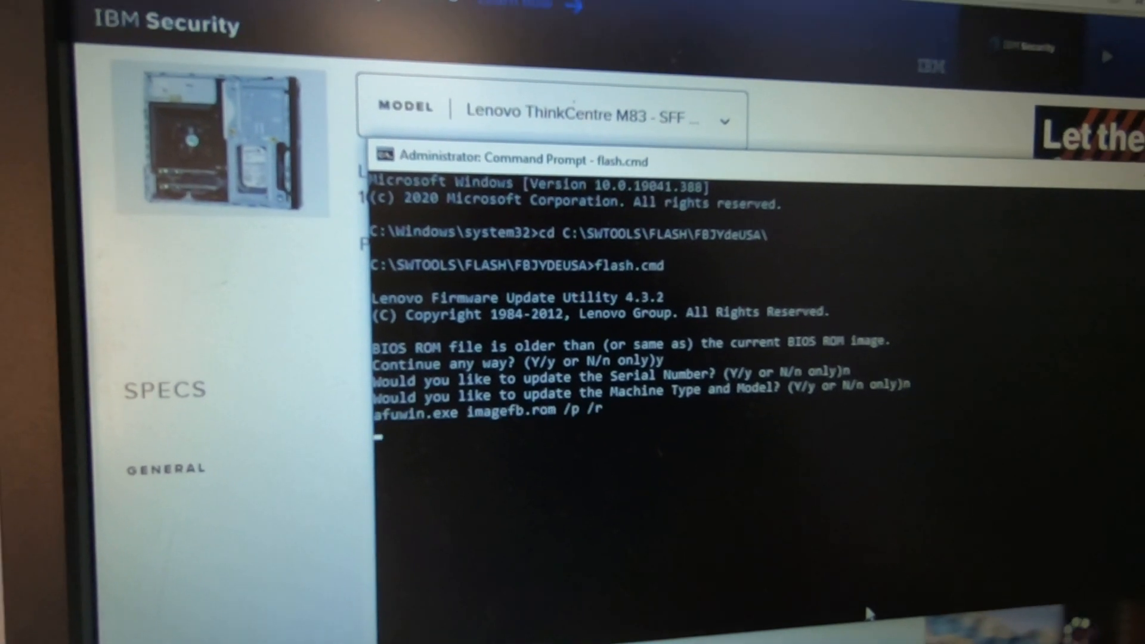